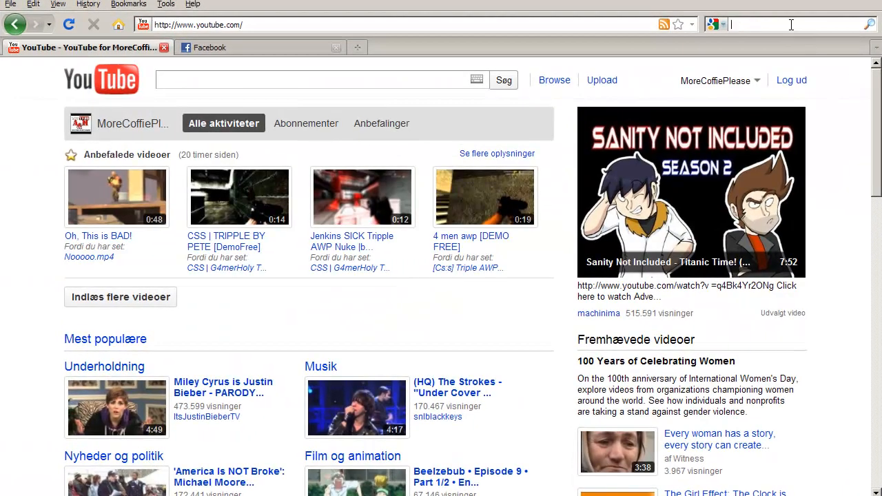
Step: Run a Google search for 'total rec' to find the Total Recorder website
text(total)
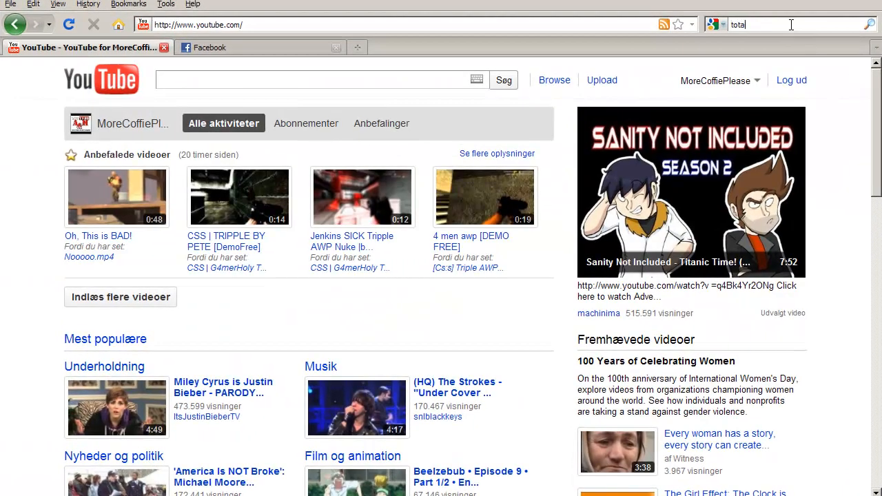
text(rec)
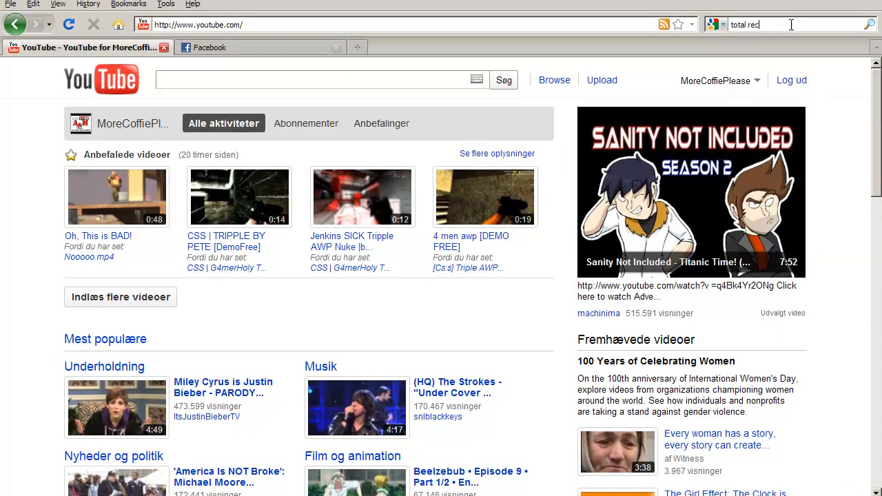
key(Return)
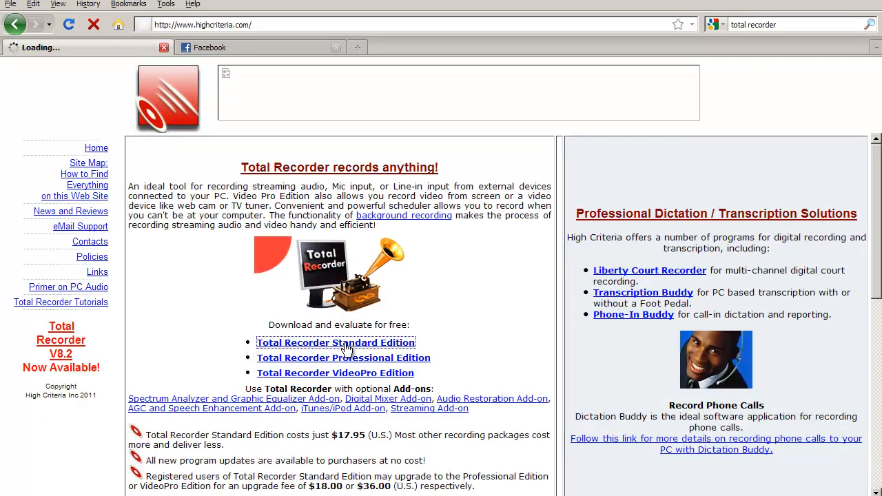
Step: Open the Total Recorder Standard Edition page and scroll through its features and $17.95 price
click(336, 343)
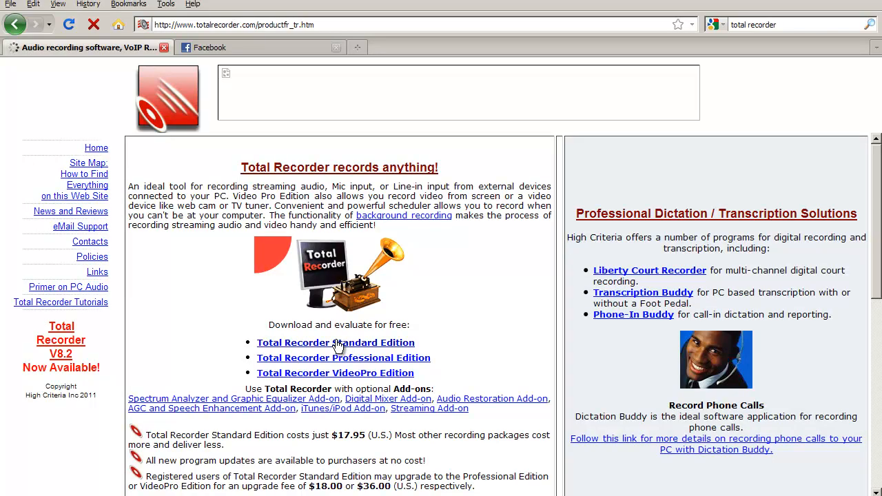
click(335, 342)
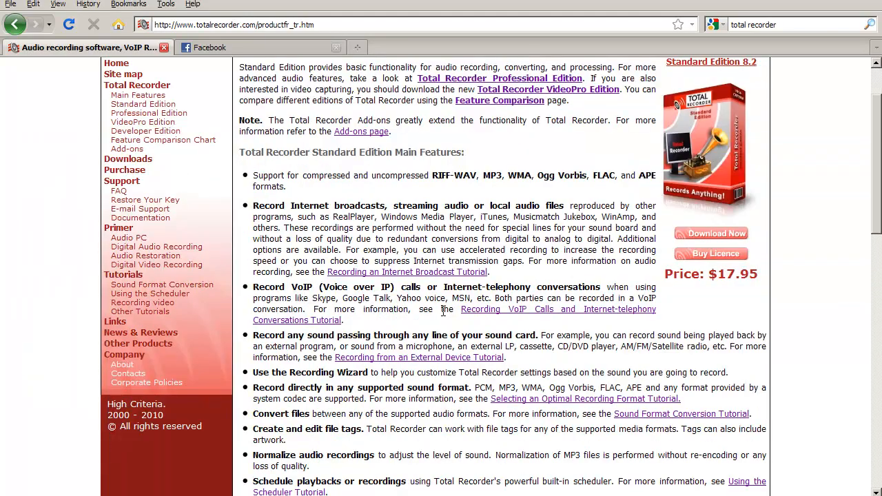
scroll(down, 3)
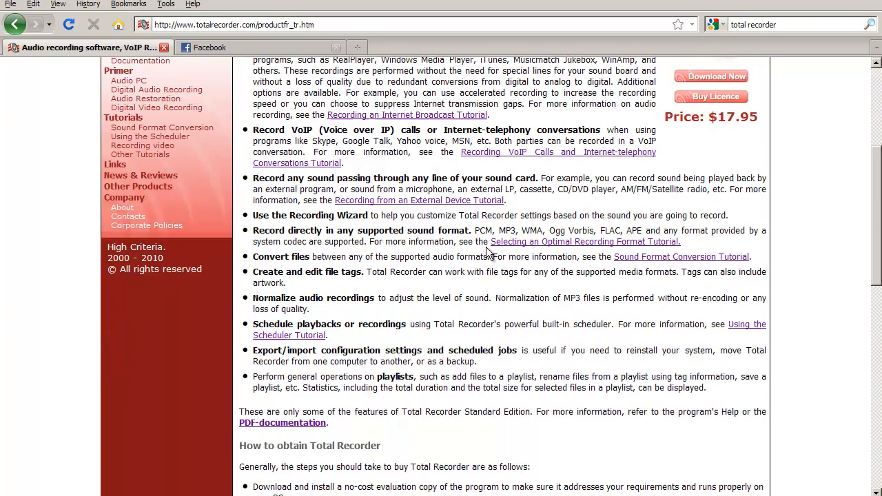
scroll(down, 3)
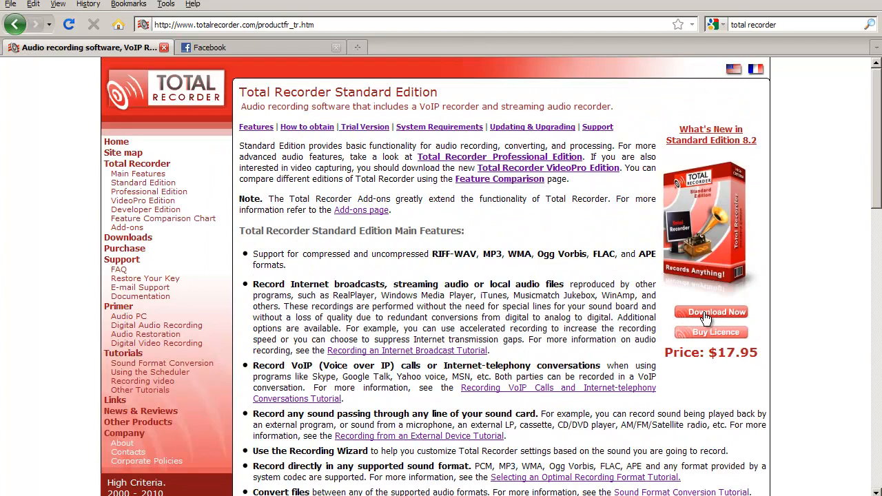
Step: Get the free Standard Edition from the downloads page and start Total Recorder from its desktop shortcut
click(711, 312)
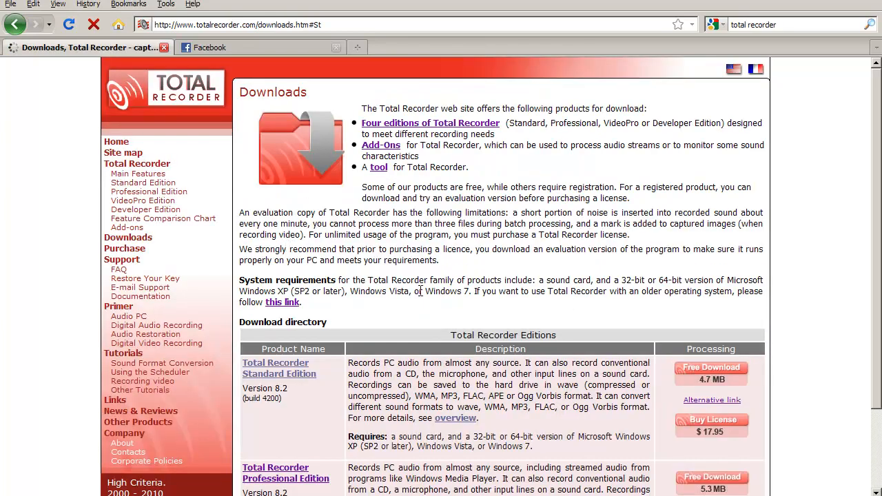
scroll(down, 3)
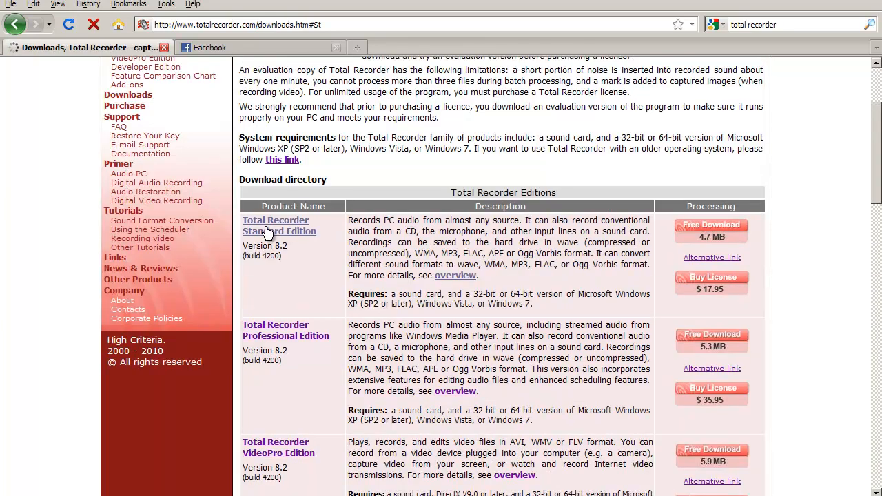
click(711, 228)
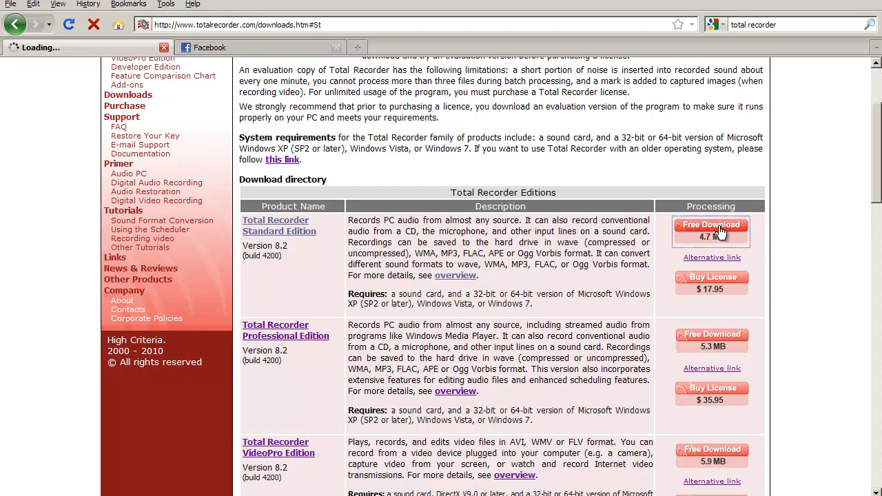
click(711, 228)
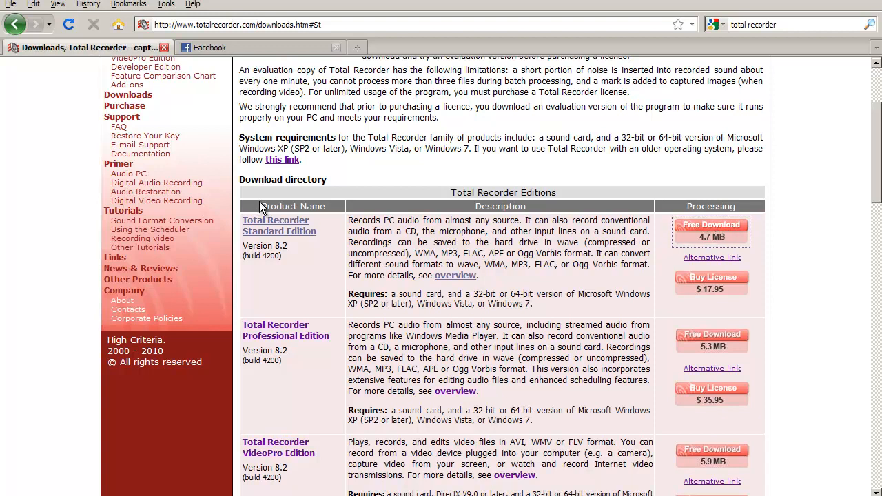
click(710, 228)
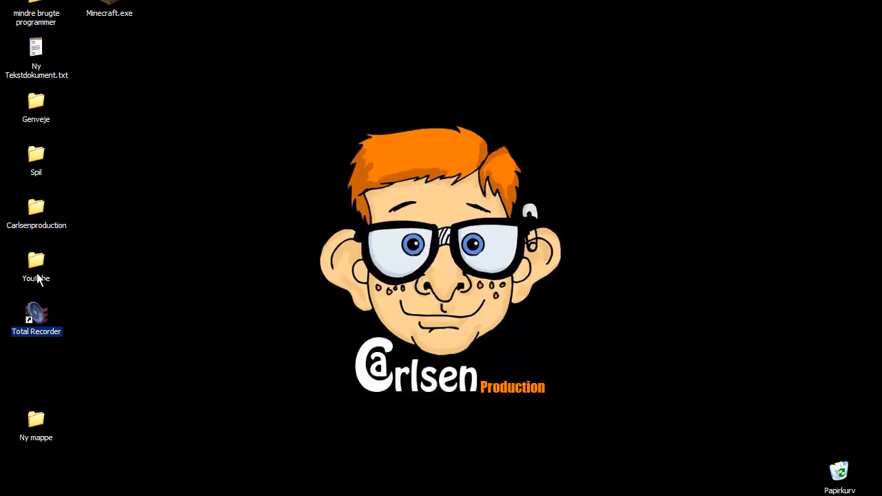
double_click(36, 316)
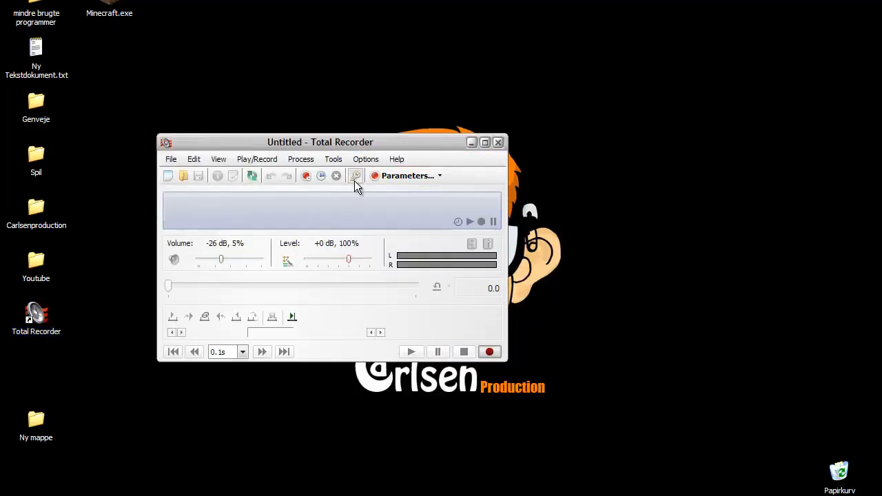
mouse_move(490, 352)
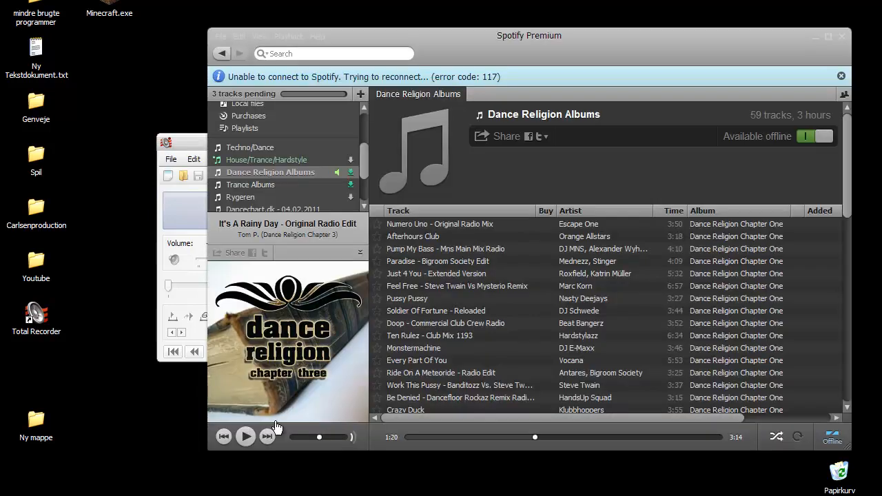
Step: Play and pause 'It's A Rainy Day' in Spotify, pause the recording, and close Total Recorder
click(245, 436)
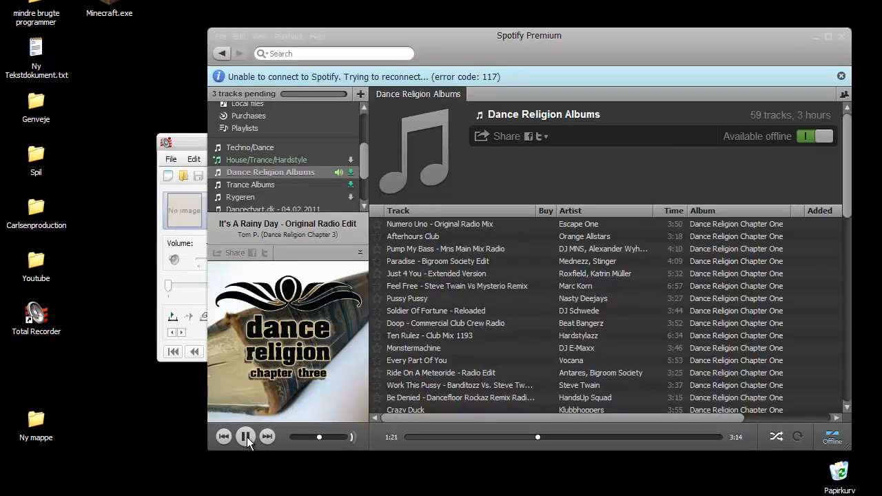
click(246, 436)
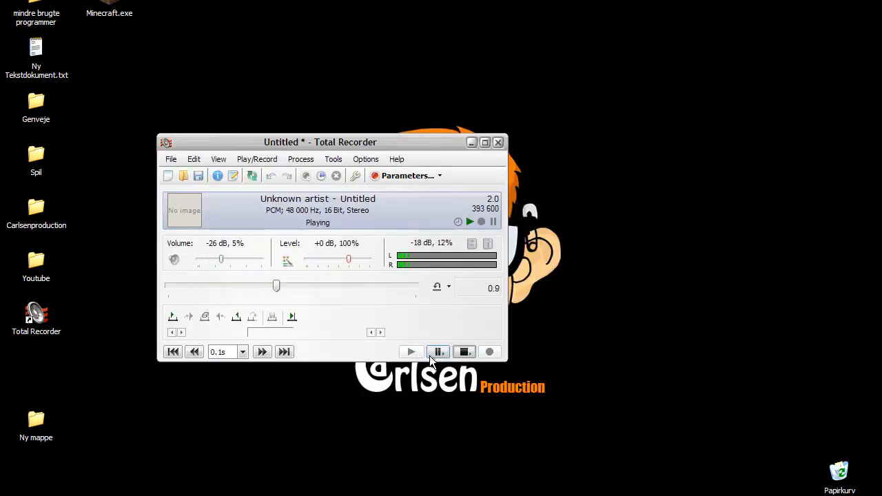
click(439, 353)
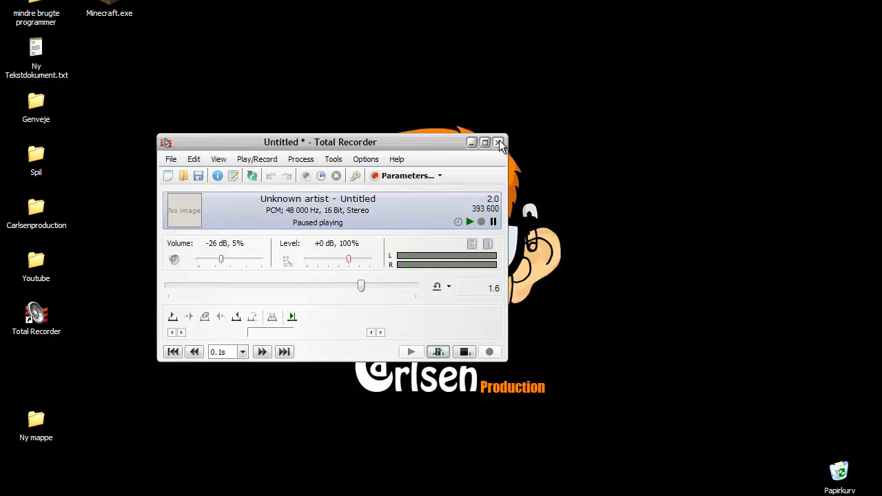
click(498, 143)
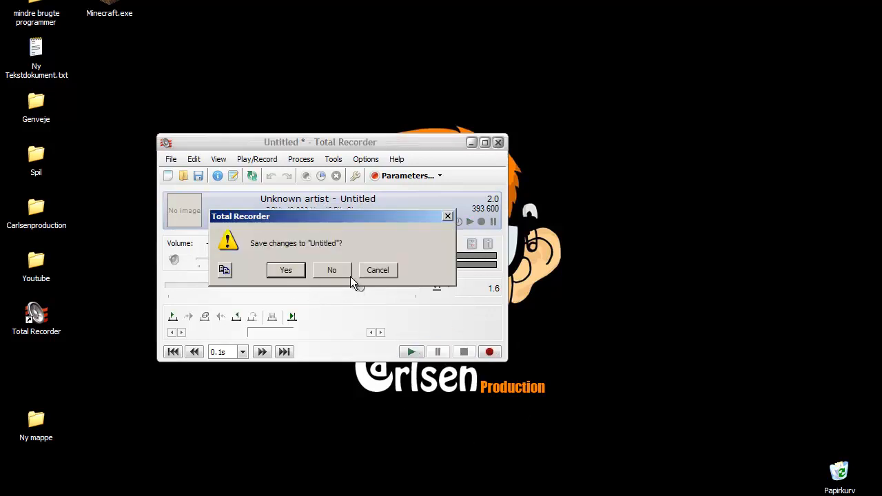